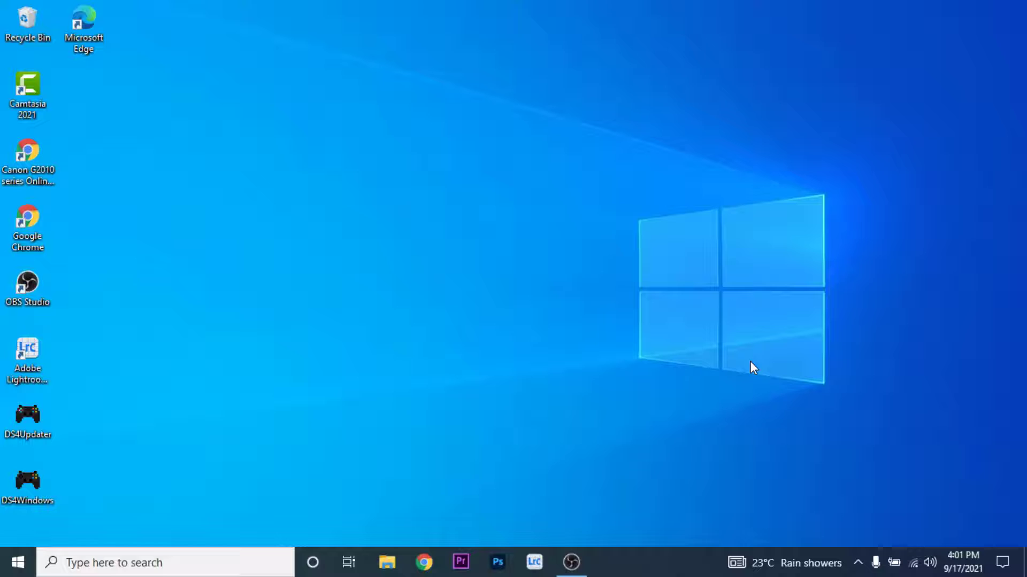
mouse_move(477, 324)
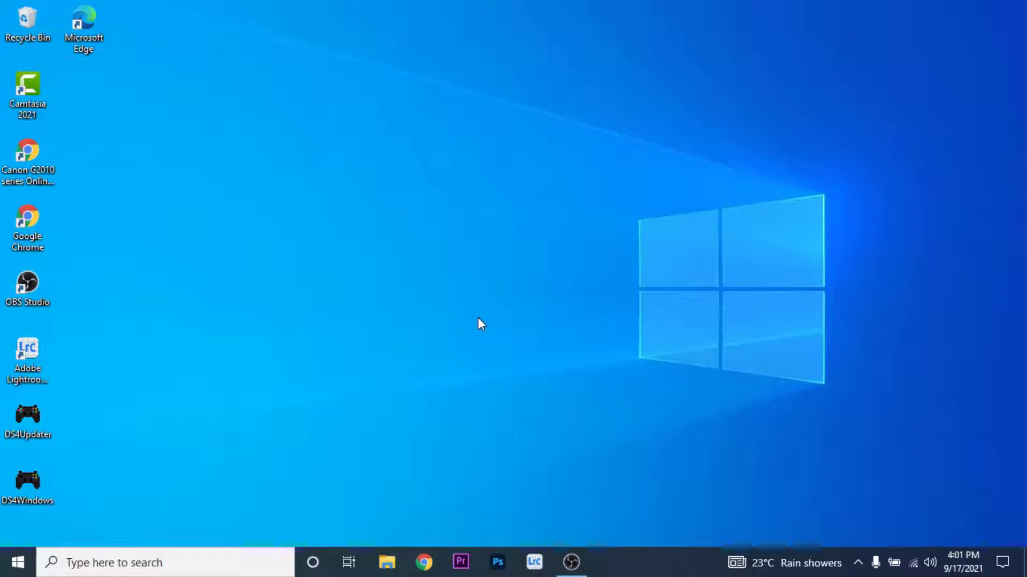
Launch Google Chrome from the desktop shortcut to reach the Gmail sign-in page
click(426, 562)
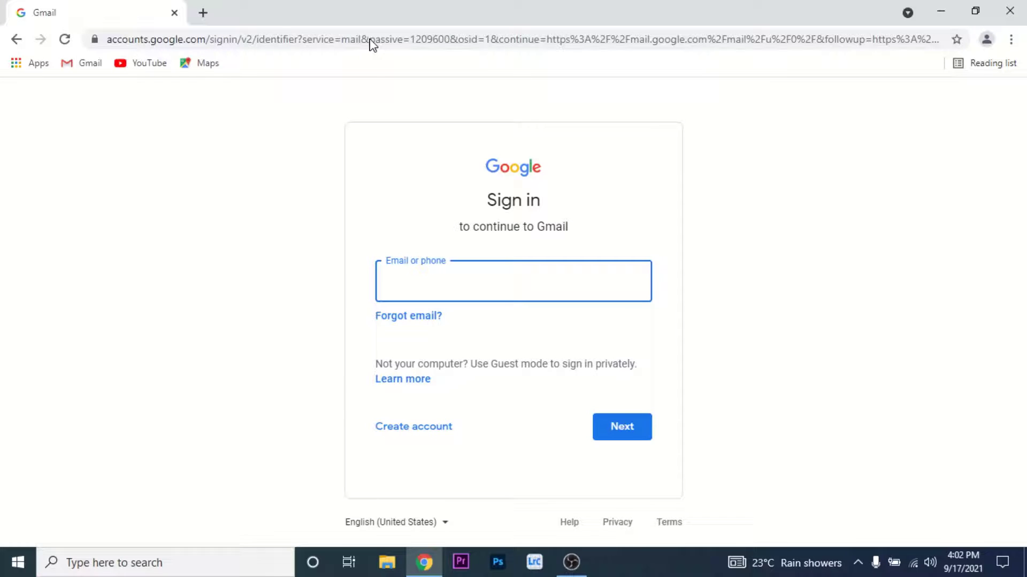
click(514, 282)
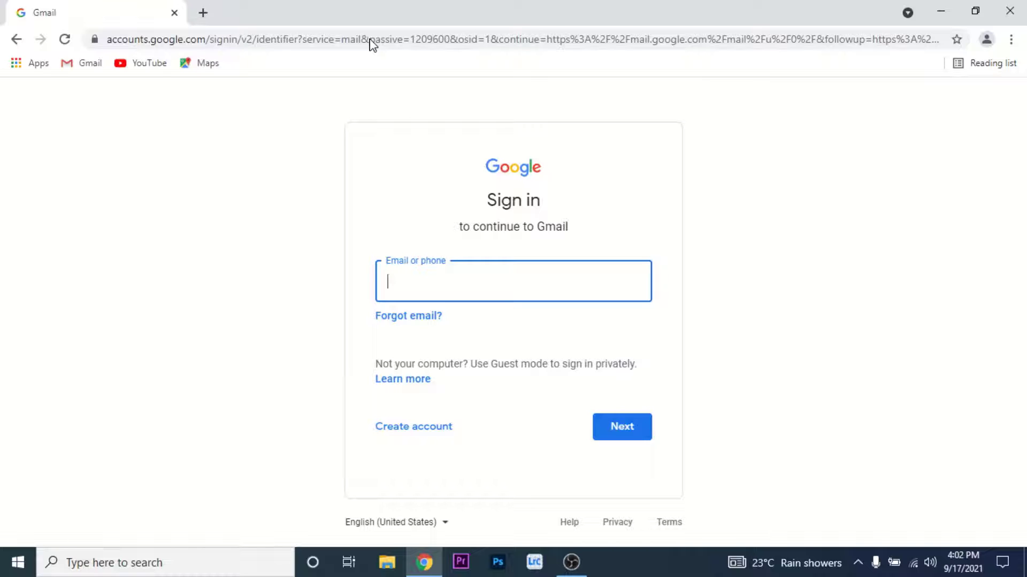
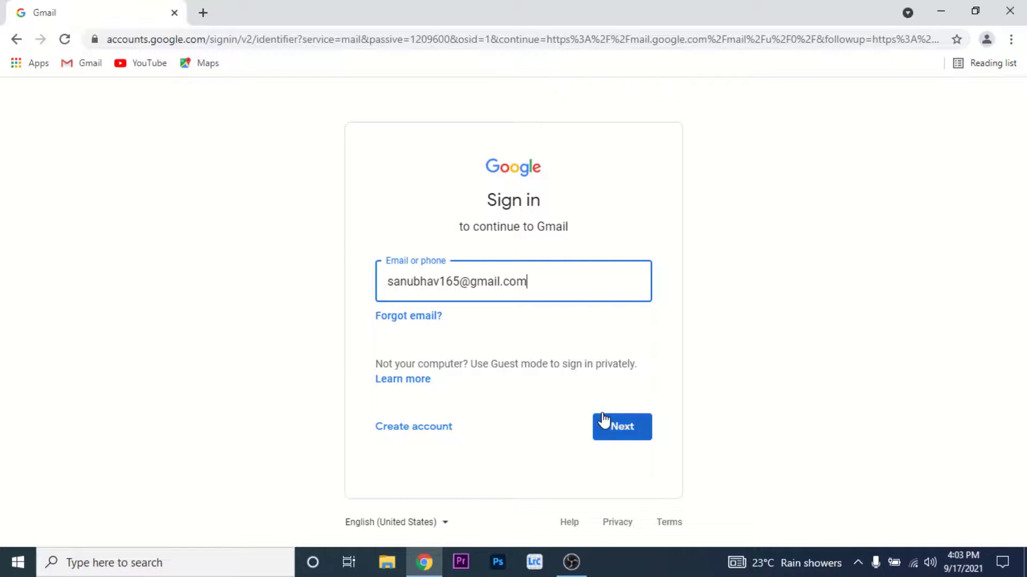
click(622, 427)
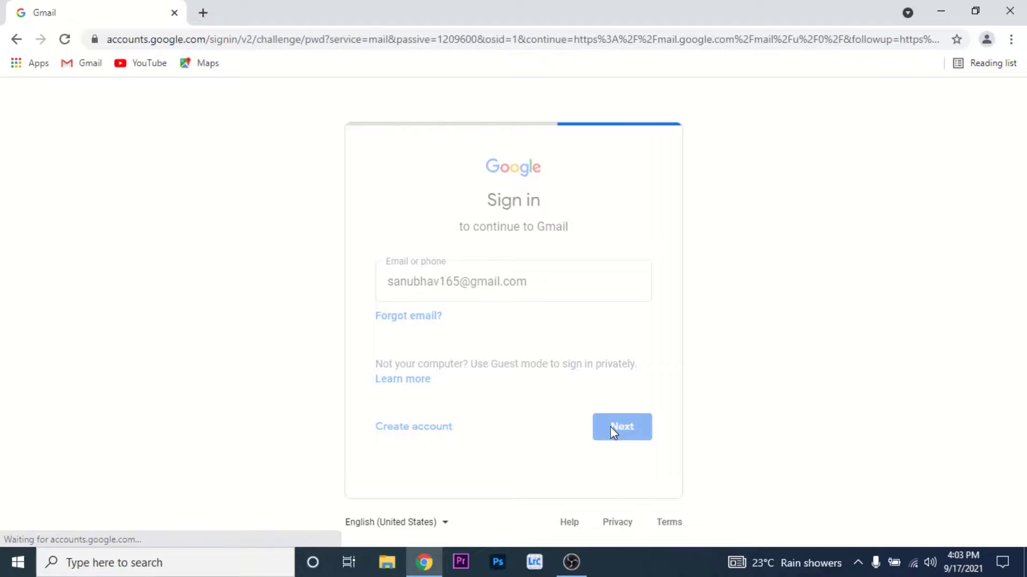
Enter the account password and sign in to open the Gmail inbox
click(622, 427)
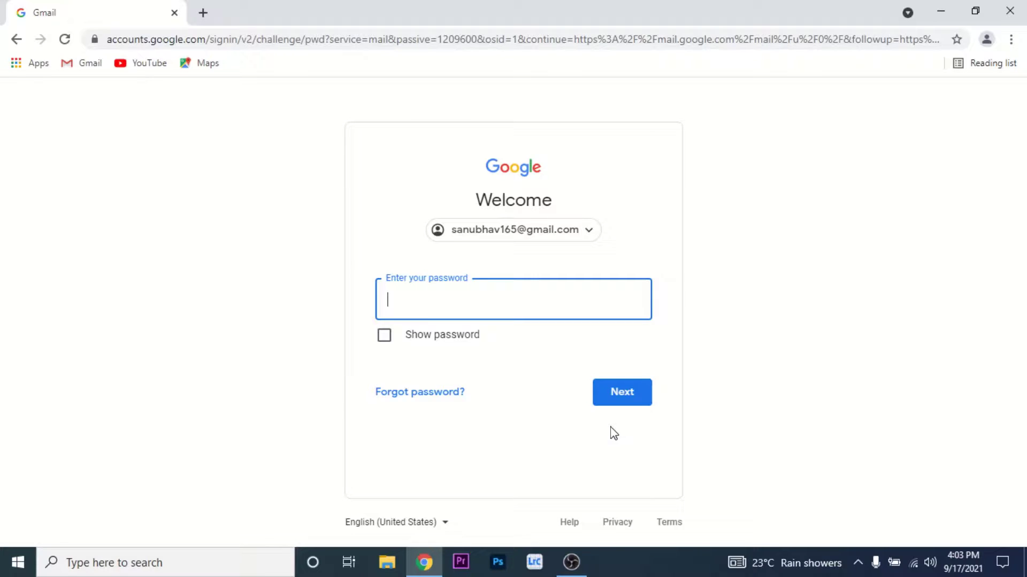
text(password)
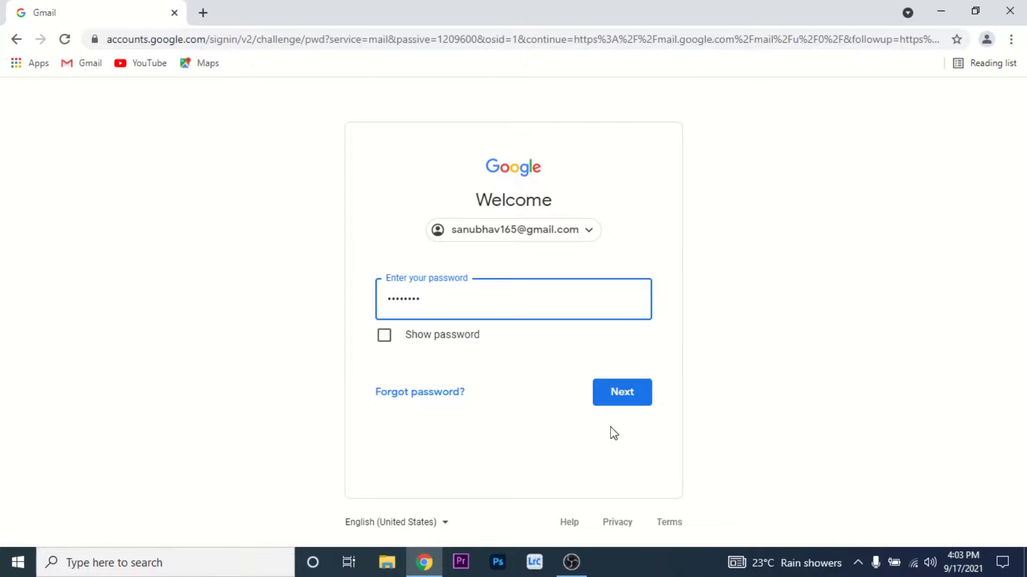
click(622, 391)
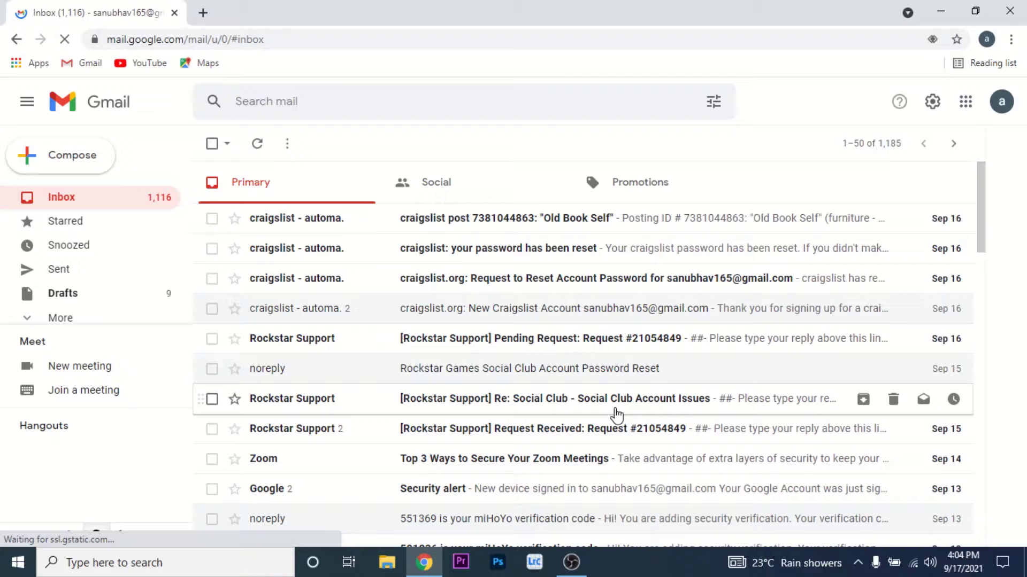